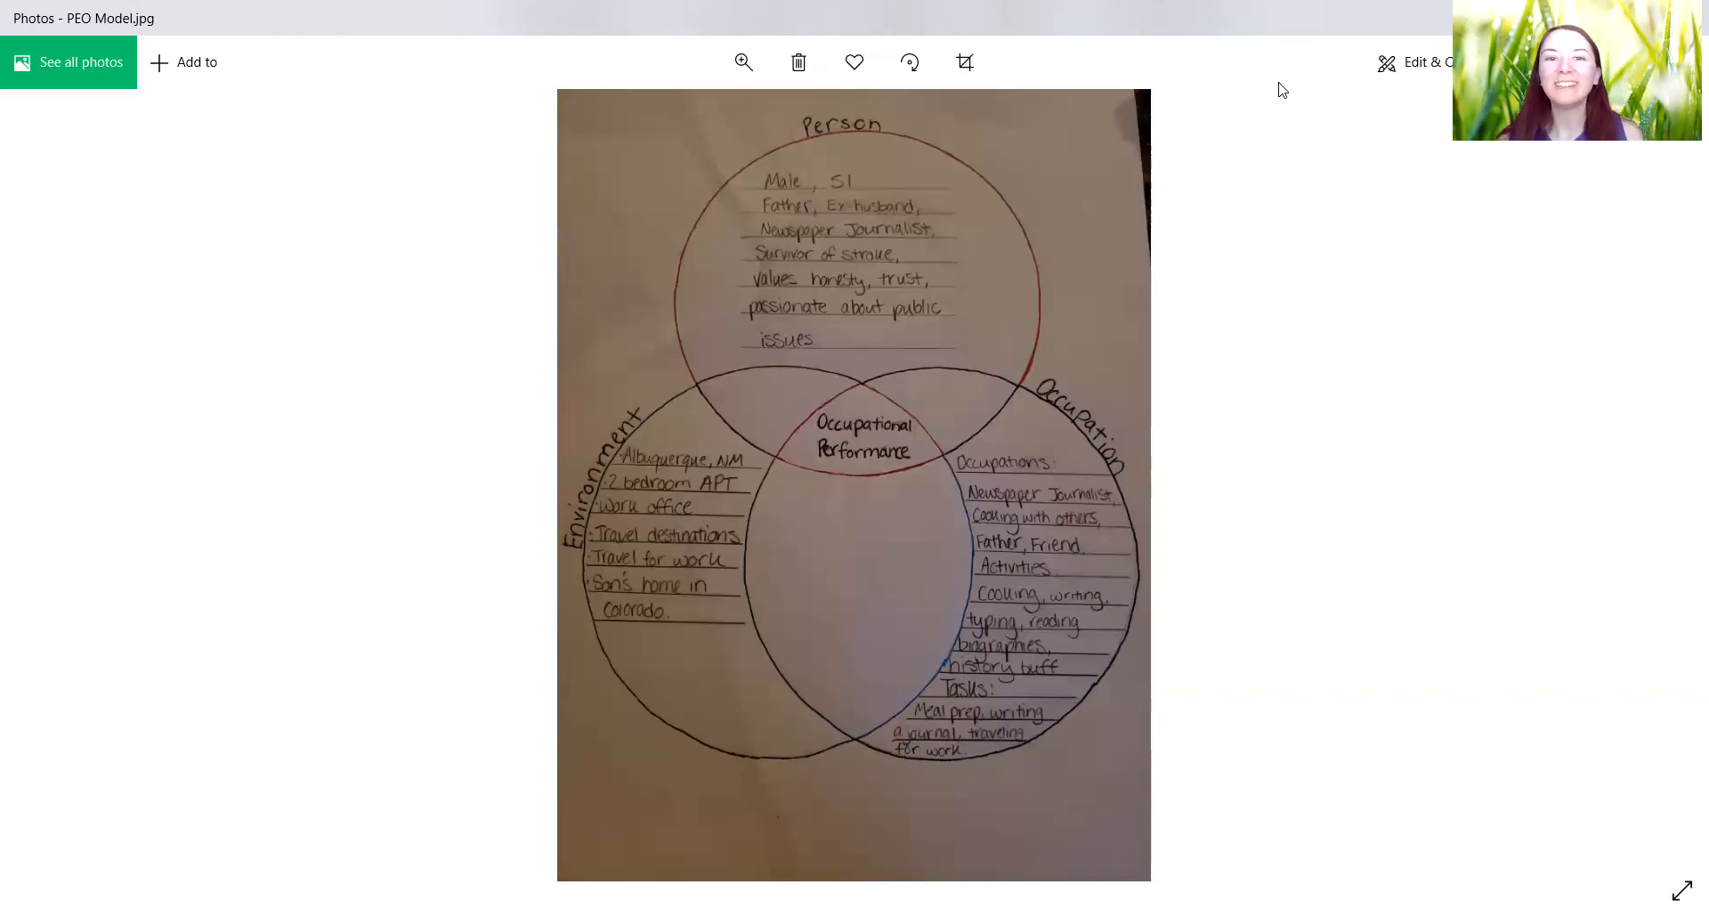
pyautogui.moveTo(1201, 66)
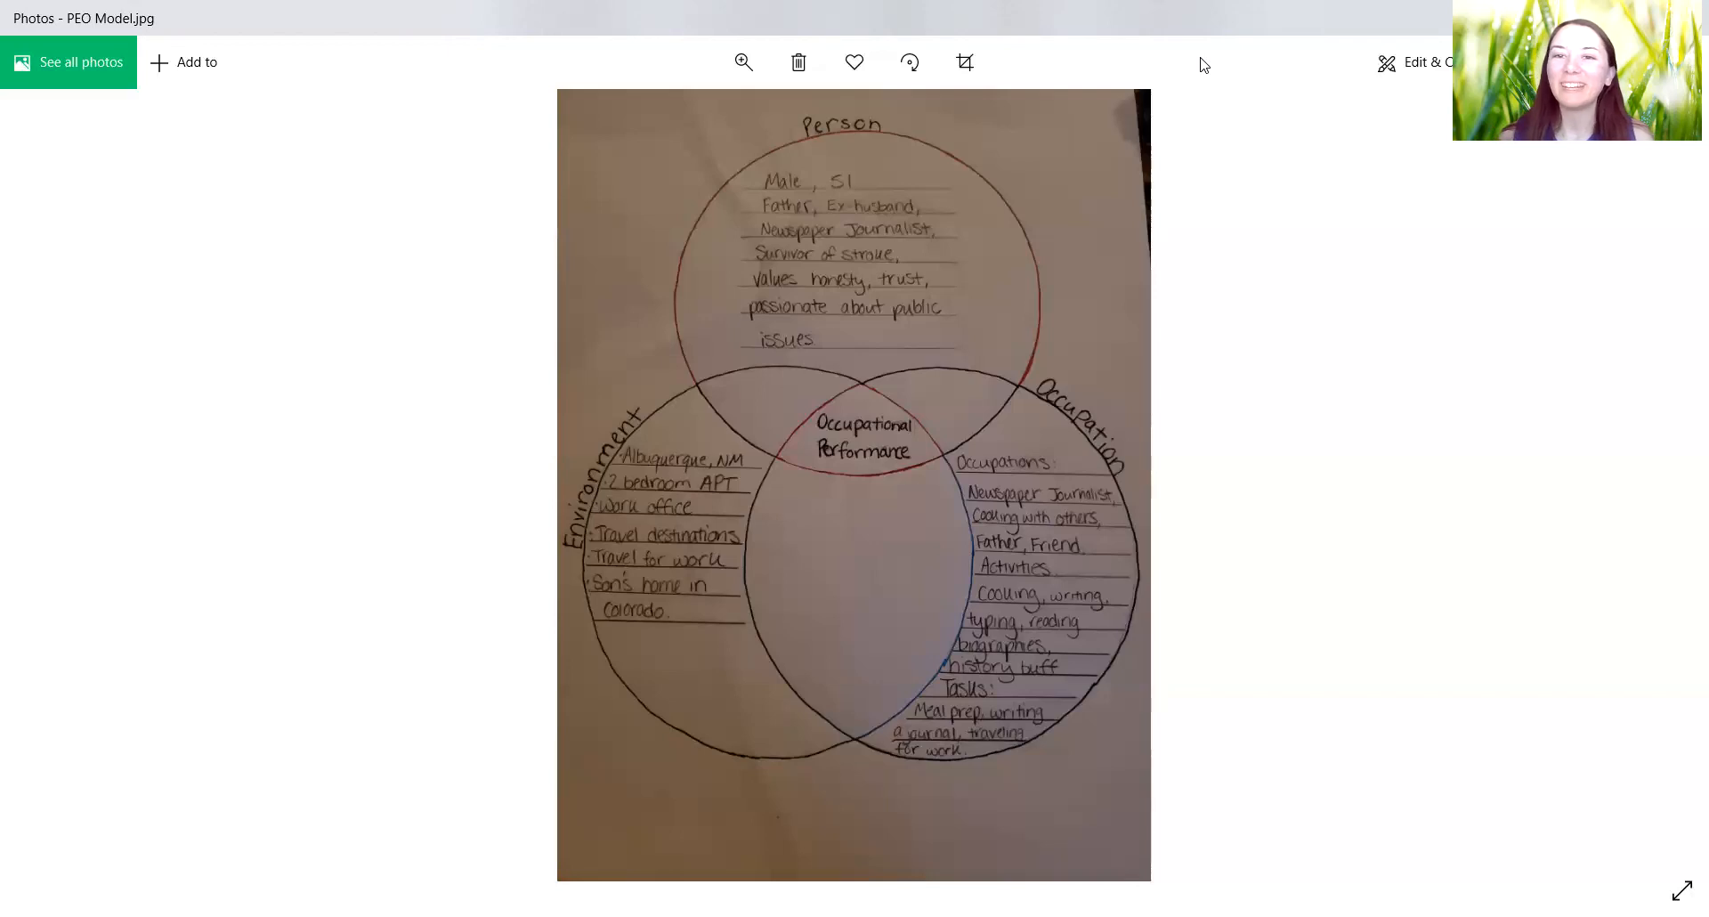